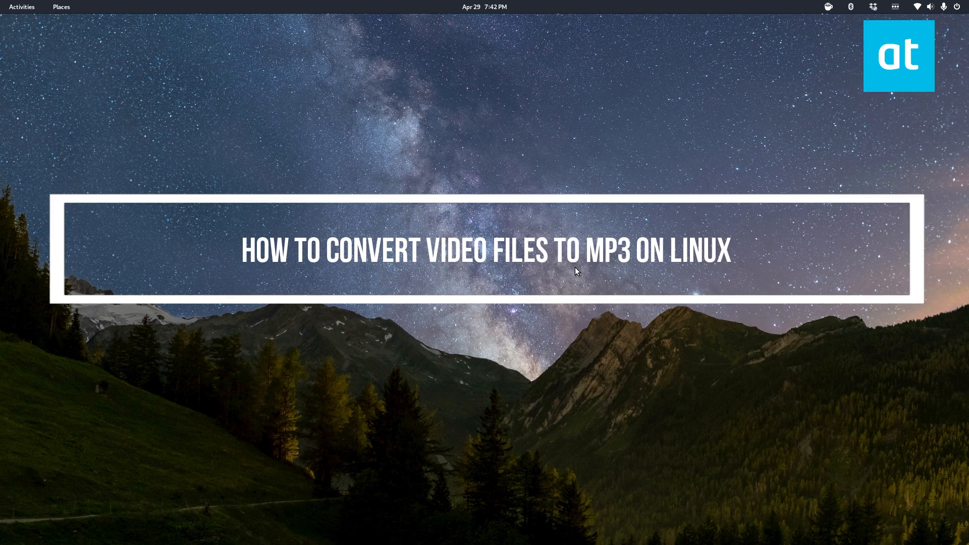
pyautogui.moveTo(507, 291)
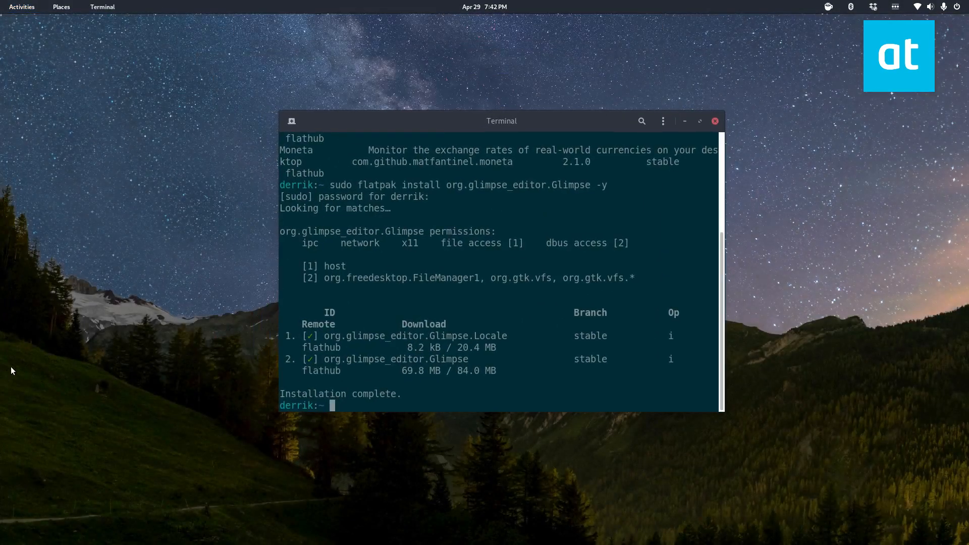
# Run sudo apt install soundconverter in the terminal, reported as already the newest version.
pyautogui.click(21, 7)
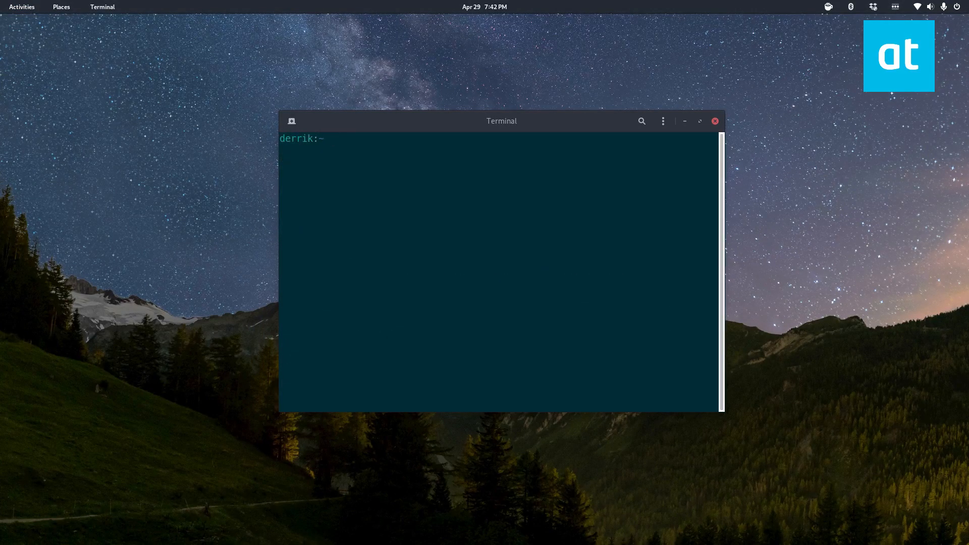
pyautogui.write('sudo')
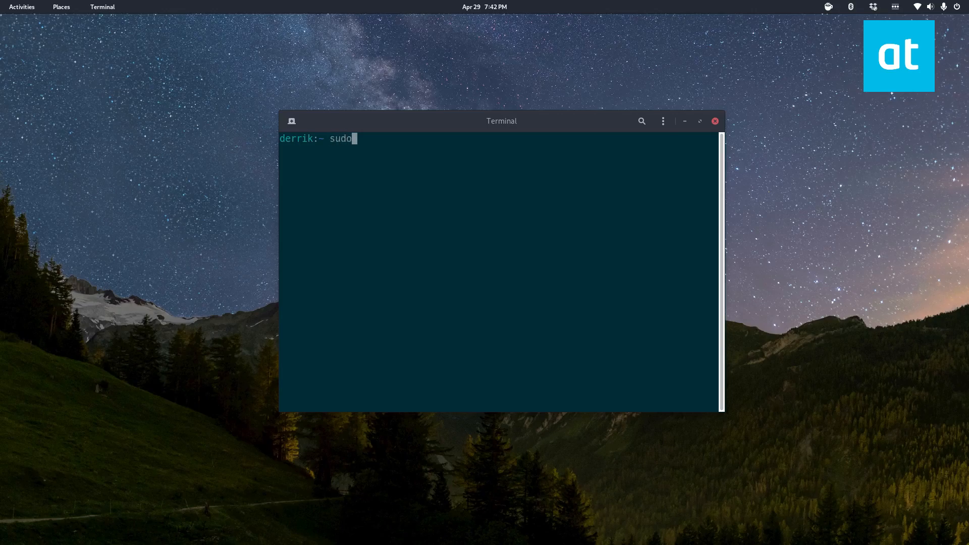
pyautogui.write('apt install soud')
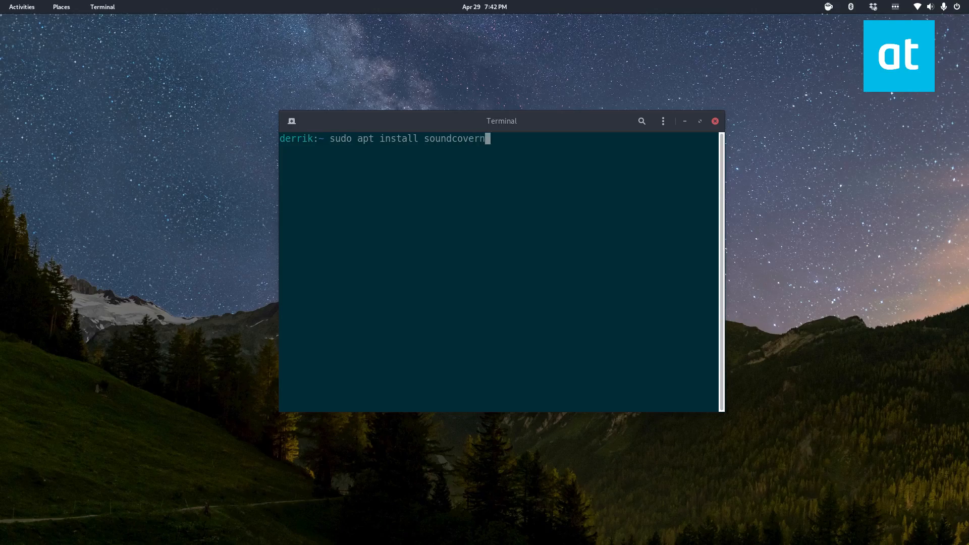
pyautogui.press('BackSpace')
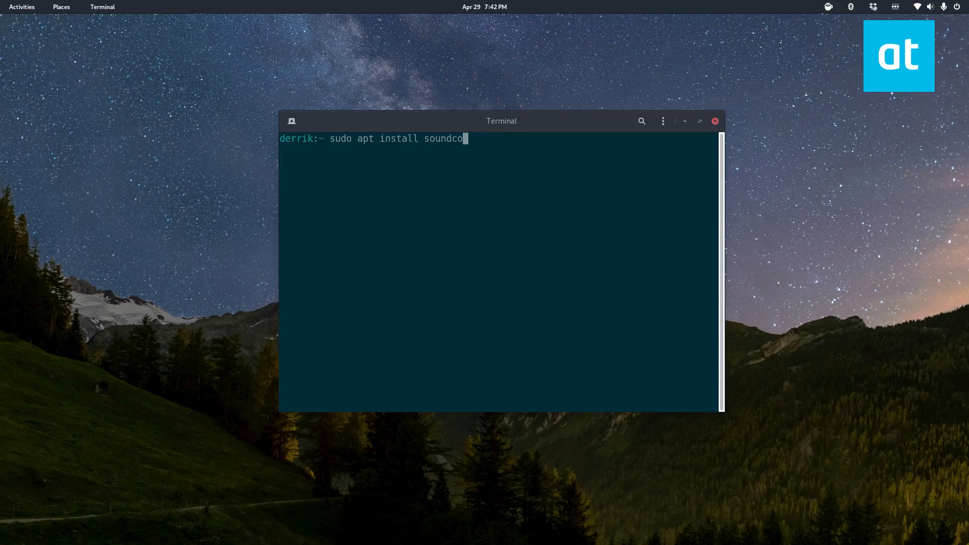
pyautogui.write('nverter -y')
pyautogui.press('Return')
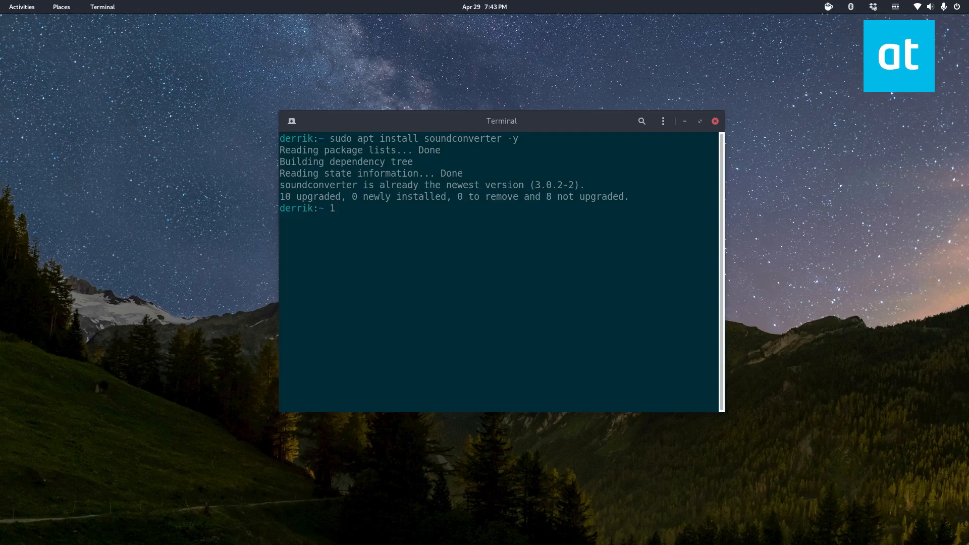
# Search 'sou' in the Activities overview and launch Sound Converter.
pyautogui.click(22, 7)
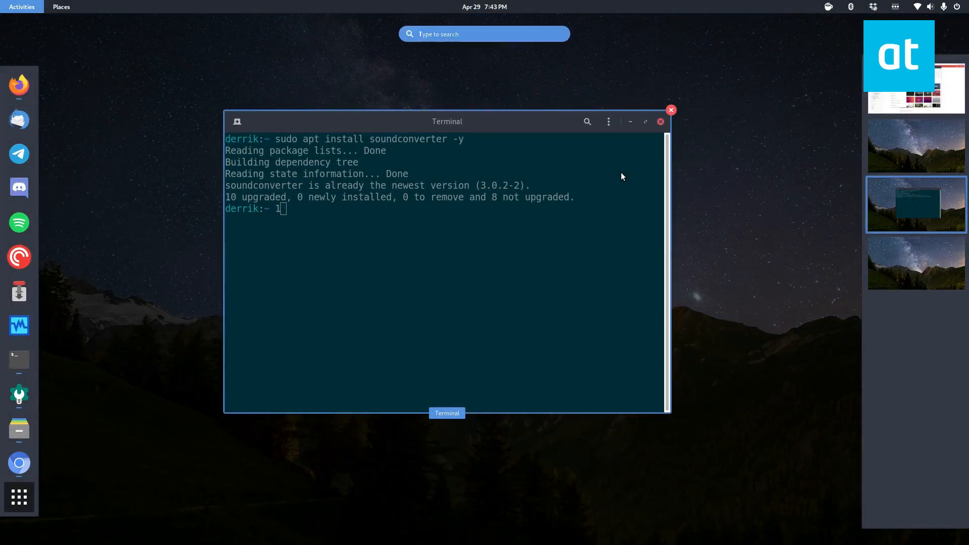
pyautogui.write('sou')
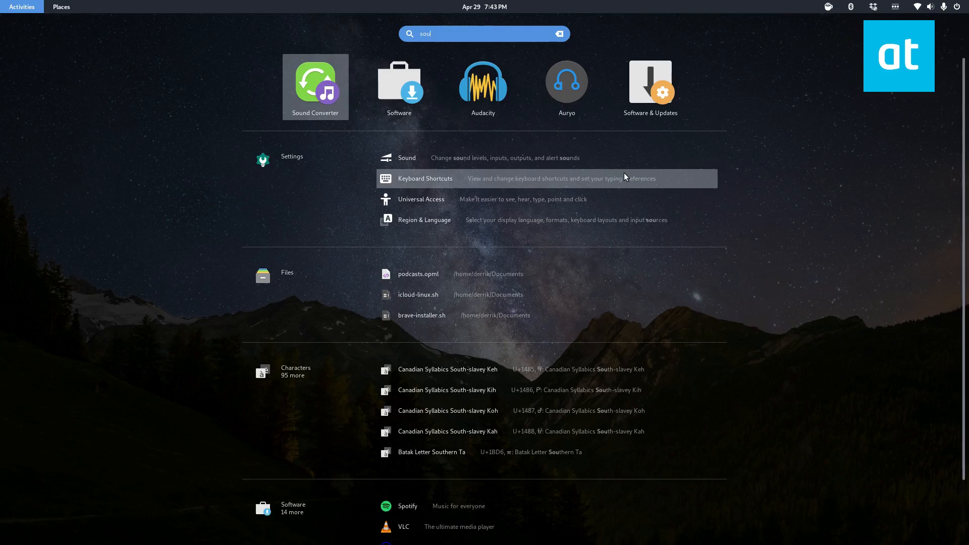
pyautogui.click(315, 86)
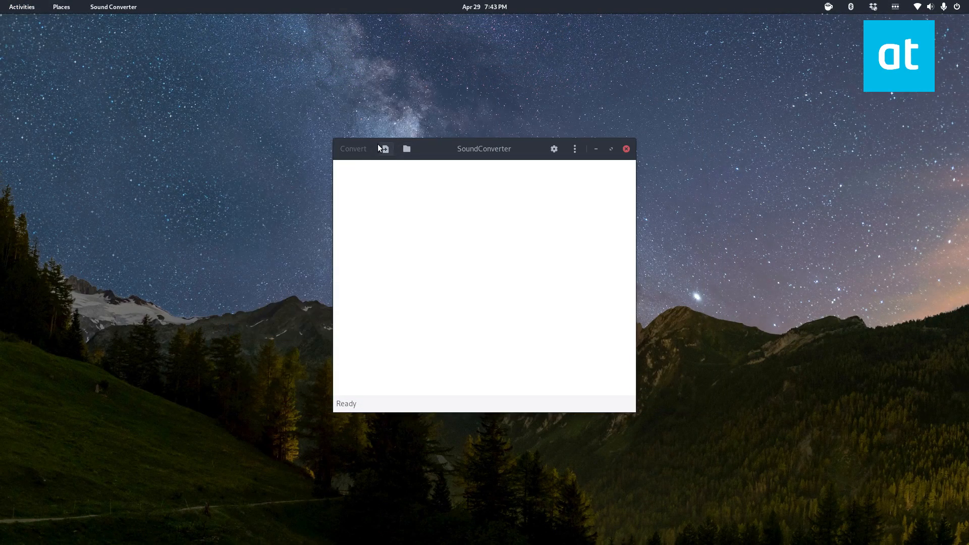
# Start adding a file, back out of the recent Opera backup video, and reopen the picker.
pyautogui.click(384, 149)
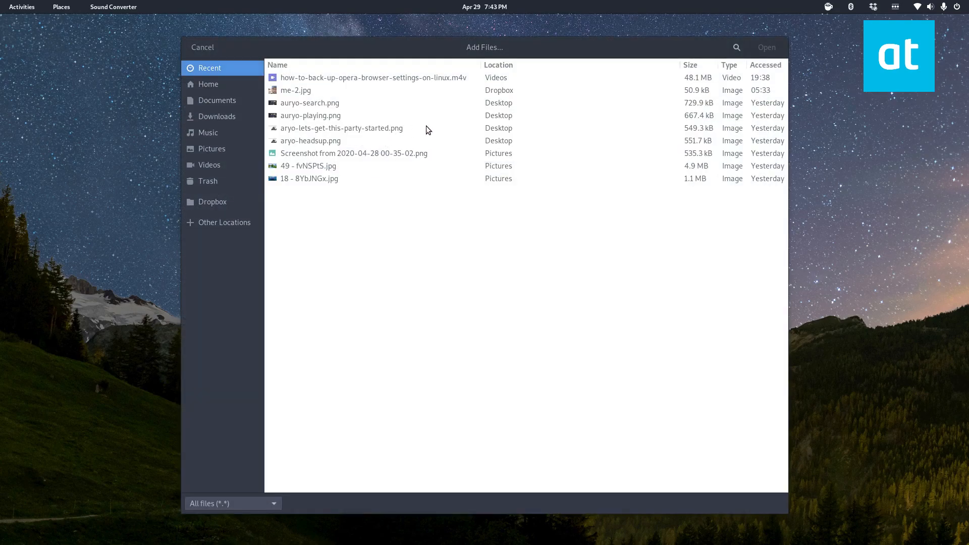
pyautogui.click(373, 77)
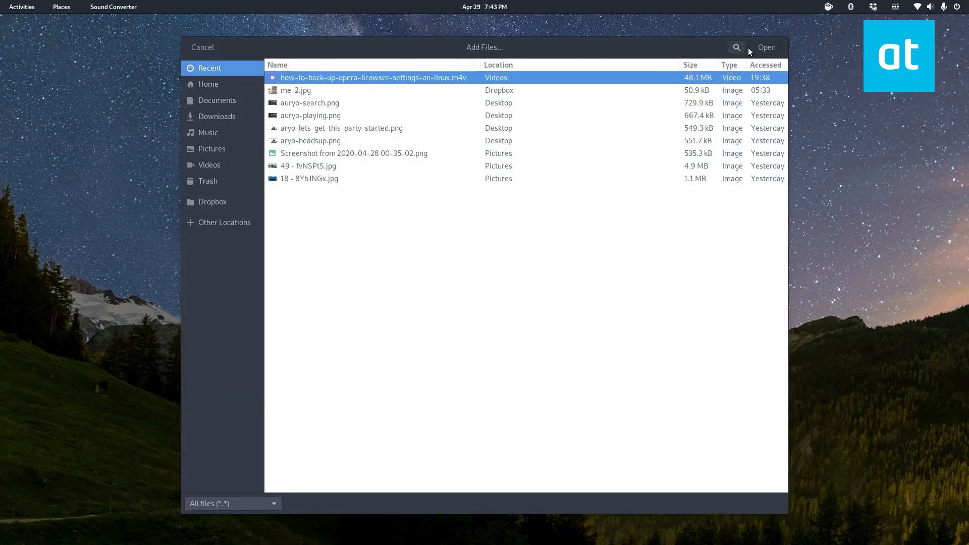
pyautogui.click(202, 47)
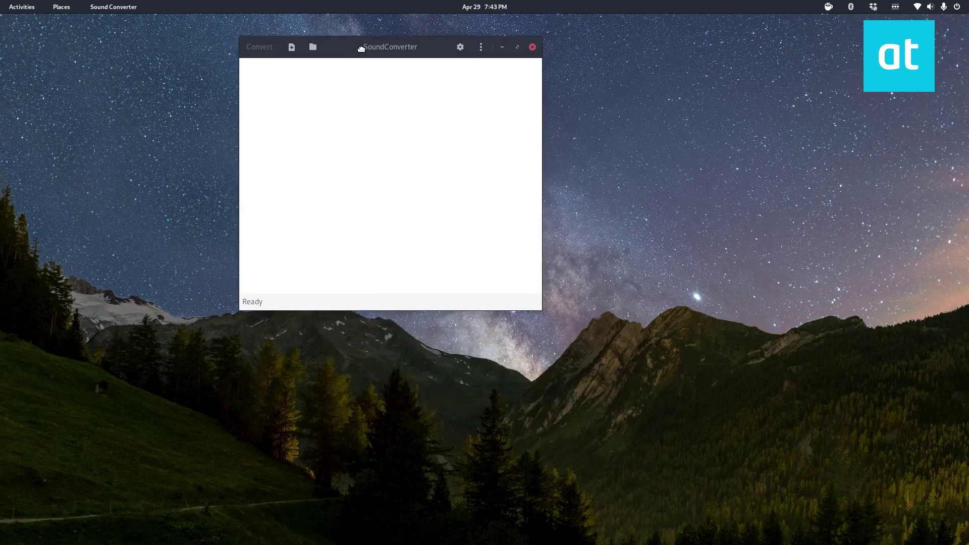
pyautogui.click(291, 48)
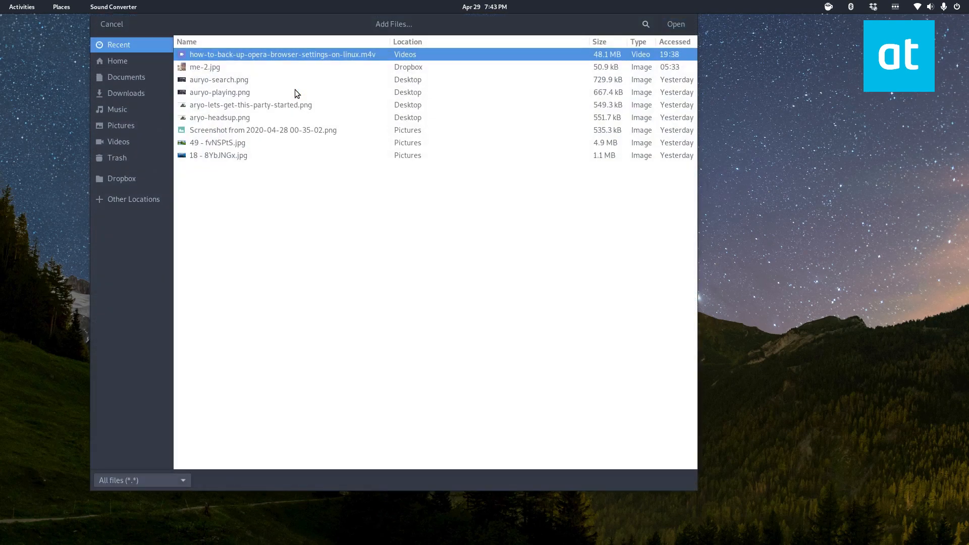
# Browse Dropbox → Work → March-2020 and add how-to-fix-virtualbox-launch-error-on-linux.mp4.
pyautogui.click(122, 179)
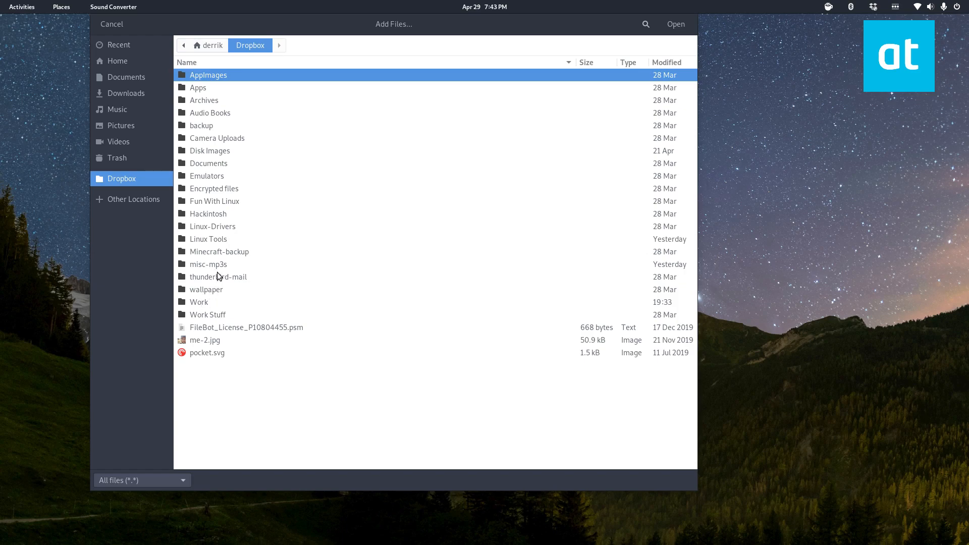
pyautogui.moveTo(225, 292)
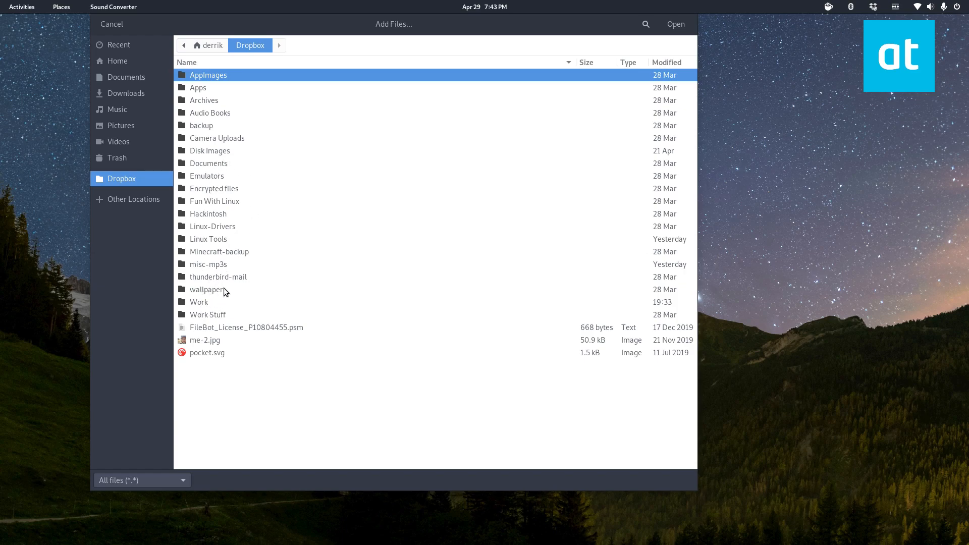
pyautogui.doubleClick(199, 301)
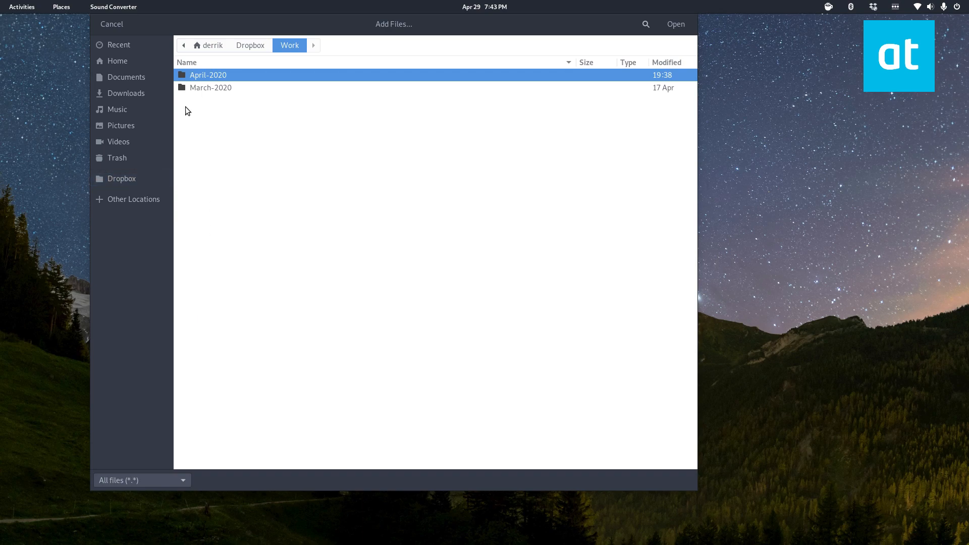
pyautogui.doubleClick(211, 87)
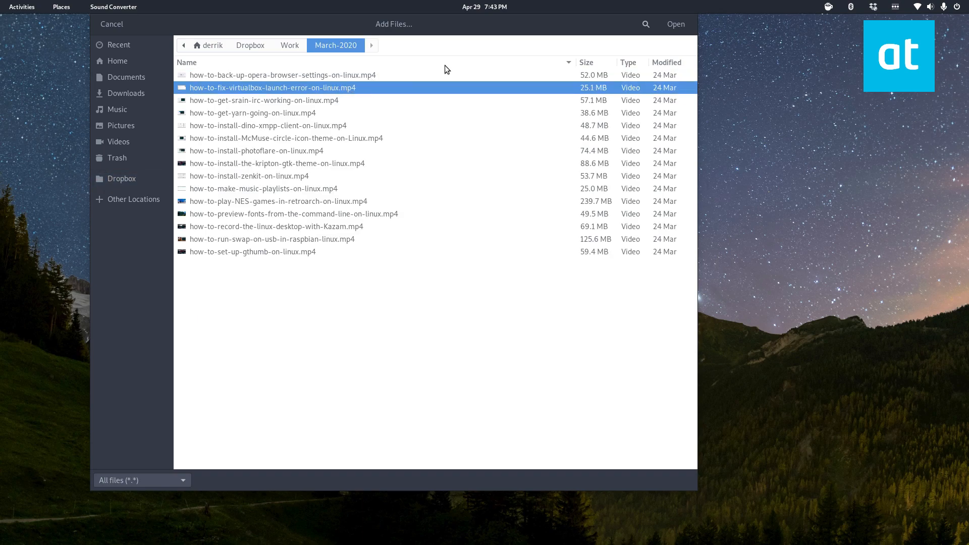
pyautogui.click(676, 23)
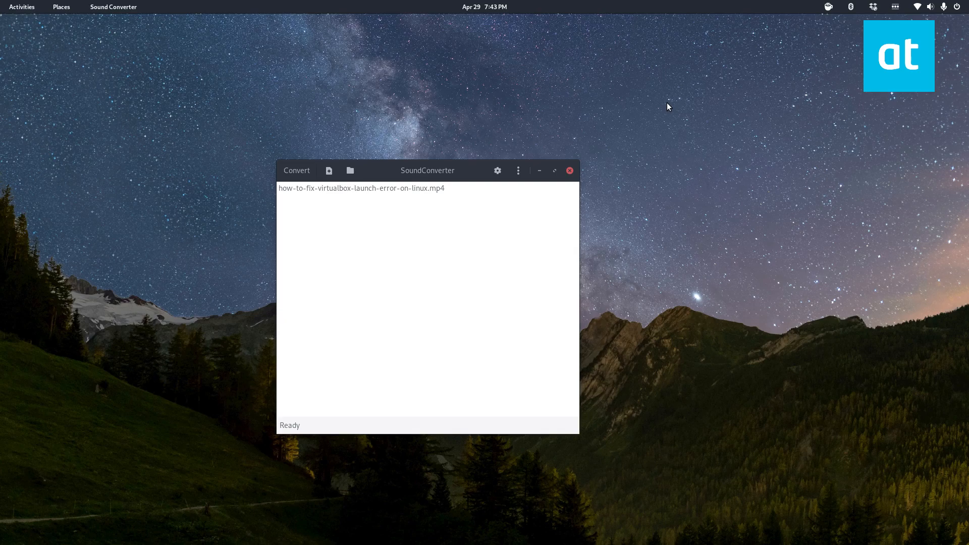
pyautogui.moveTo(315, 171)
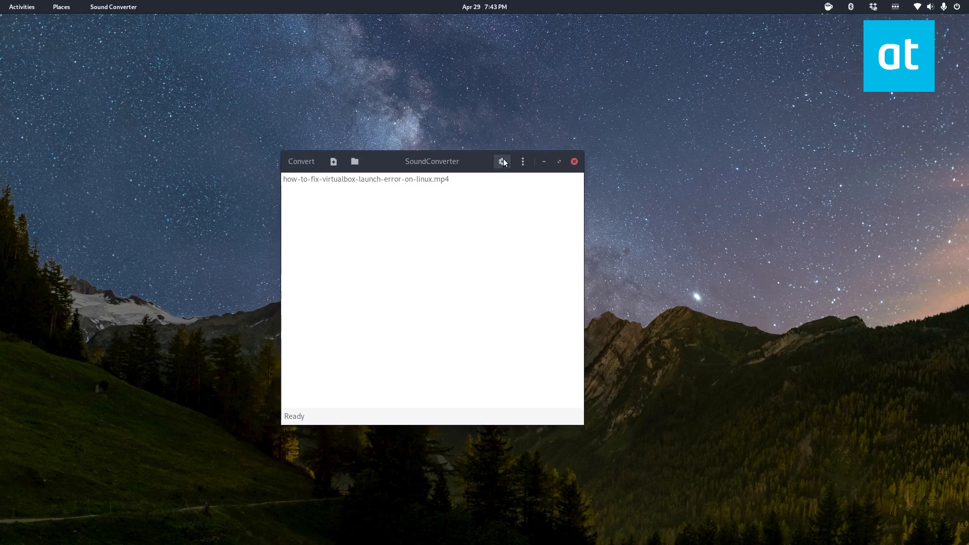
# Set Preferences to output MP3 (.mp3) into the /home/derrik/Music folder and close them.
pyautogui.click(501, 162)
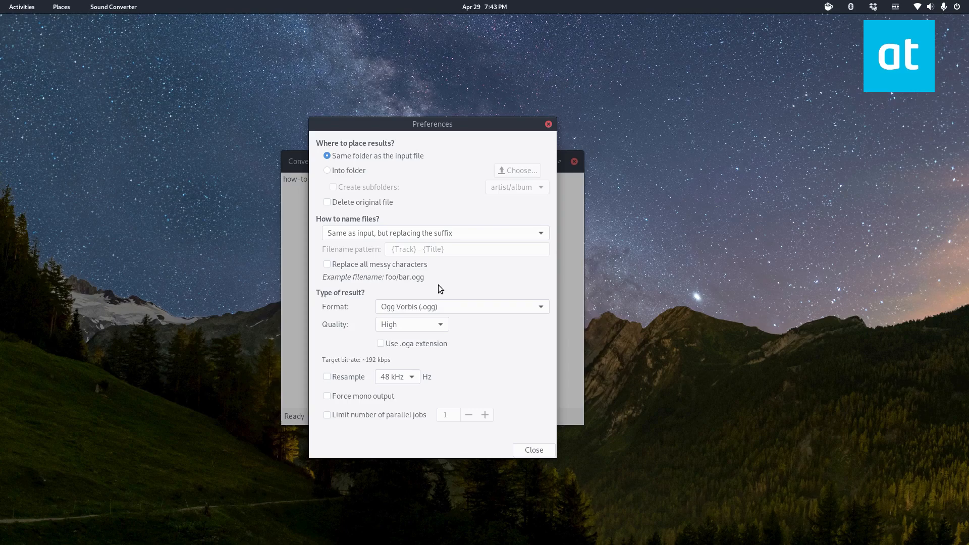
pyautogui.click(461, 307)
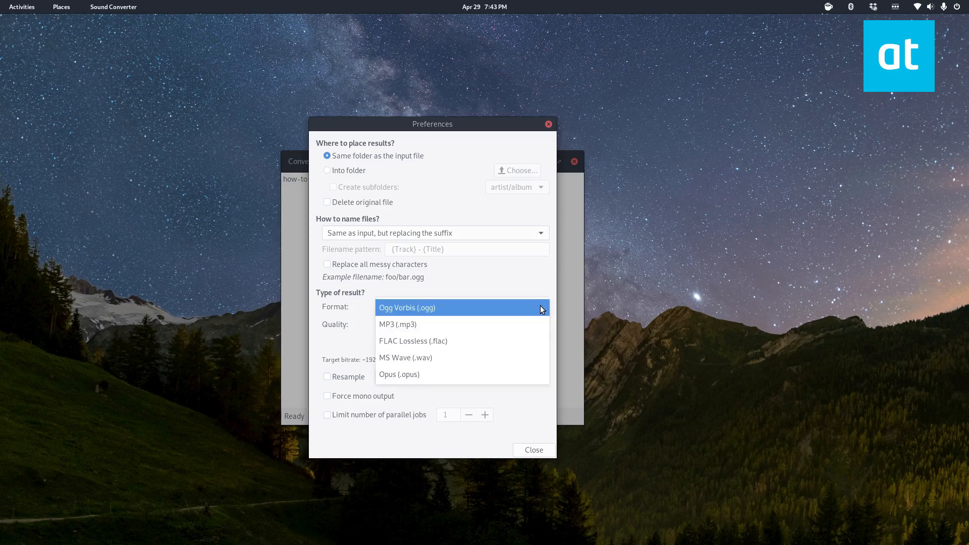
pyautogui.click(398, 324)
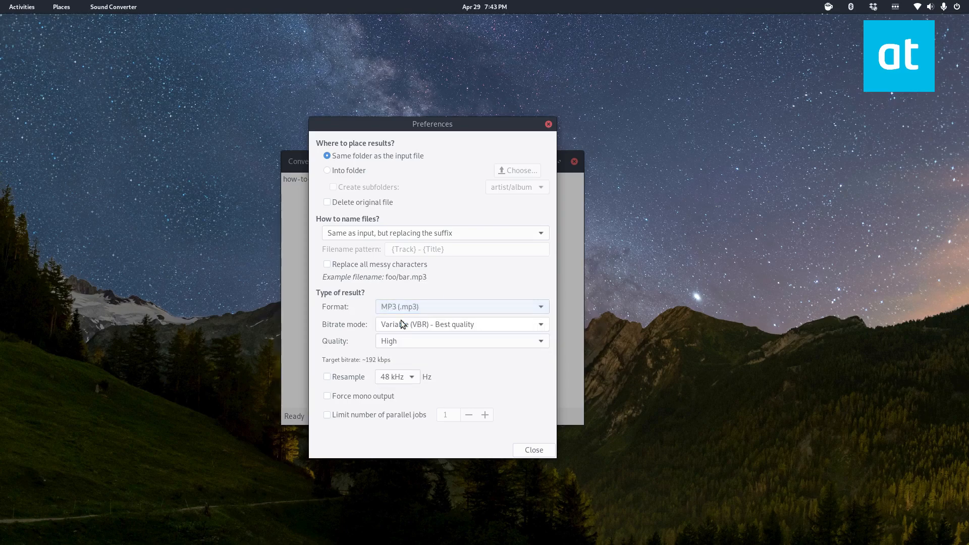
pyautogui.click(327, 170)
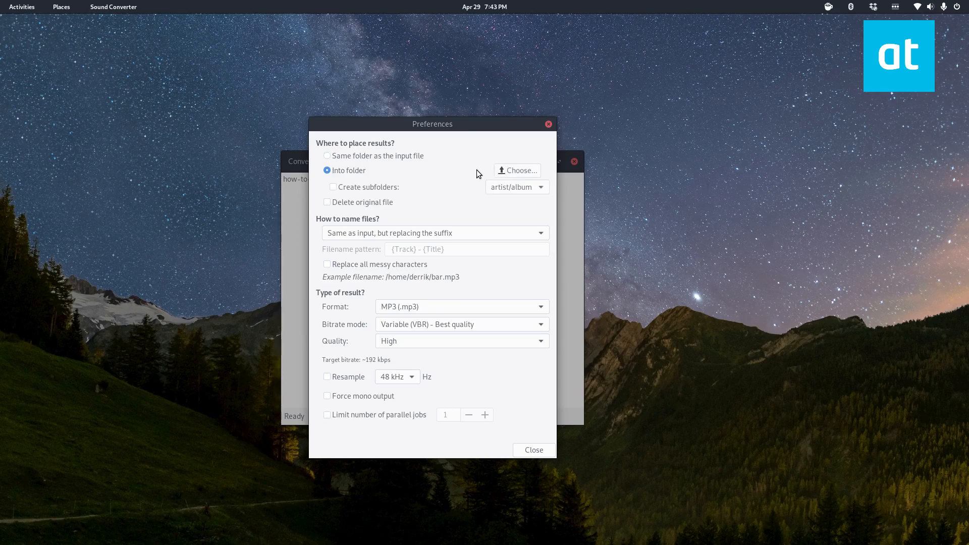
pyautogui.click(517, 170)
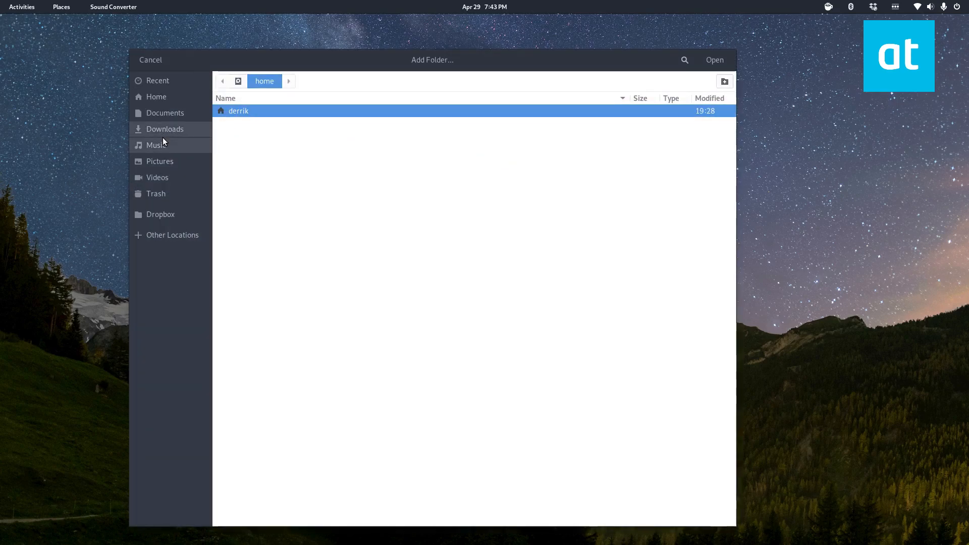
pyautogui.click(156, 145)
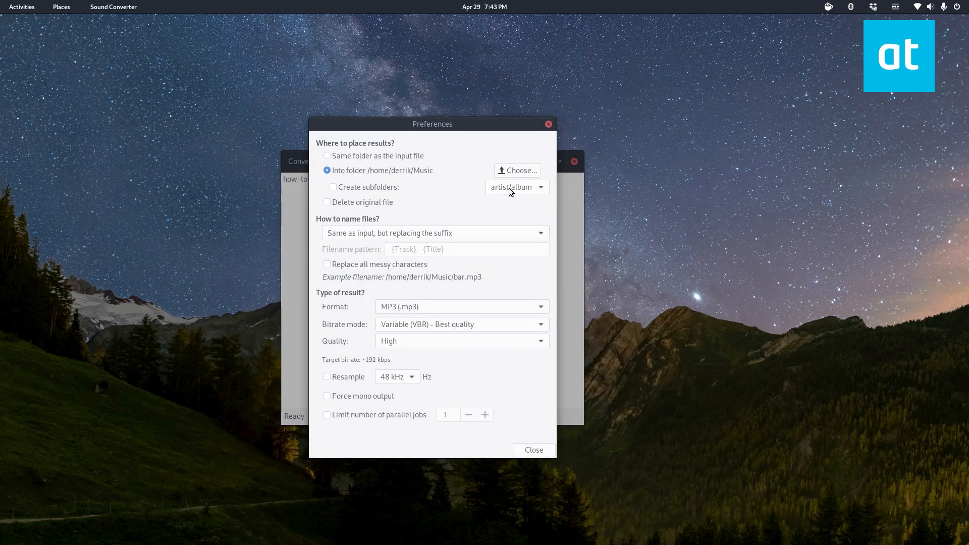
pyautogui.moveTo(417, 355)
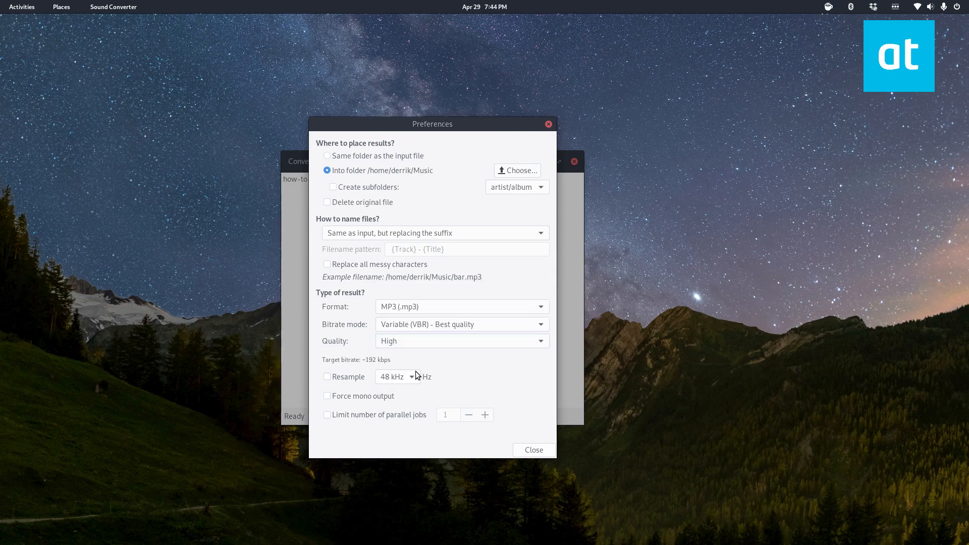
pyautogui.moveTo(385, 409)
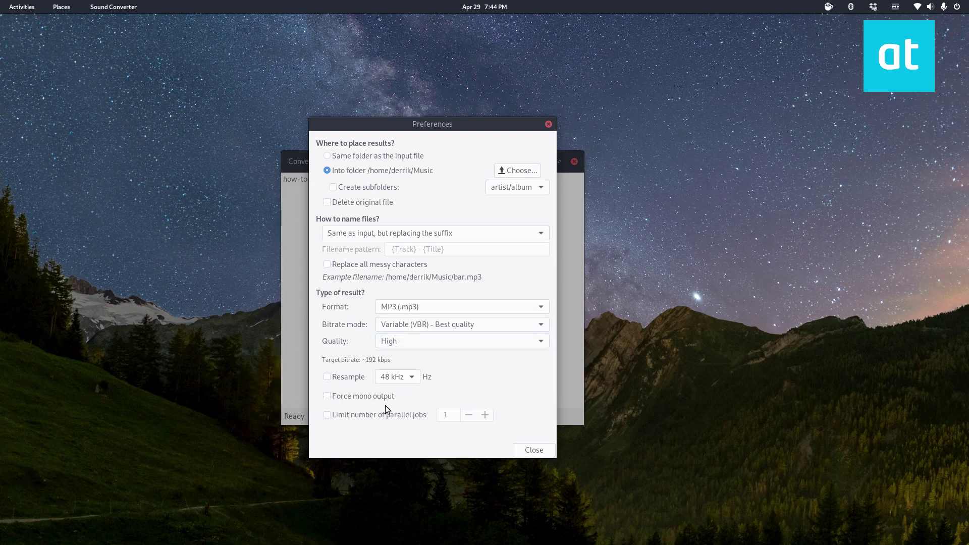
pyautogui.moveTo(526, 457)
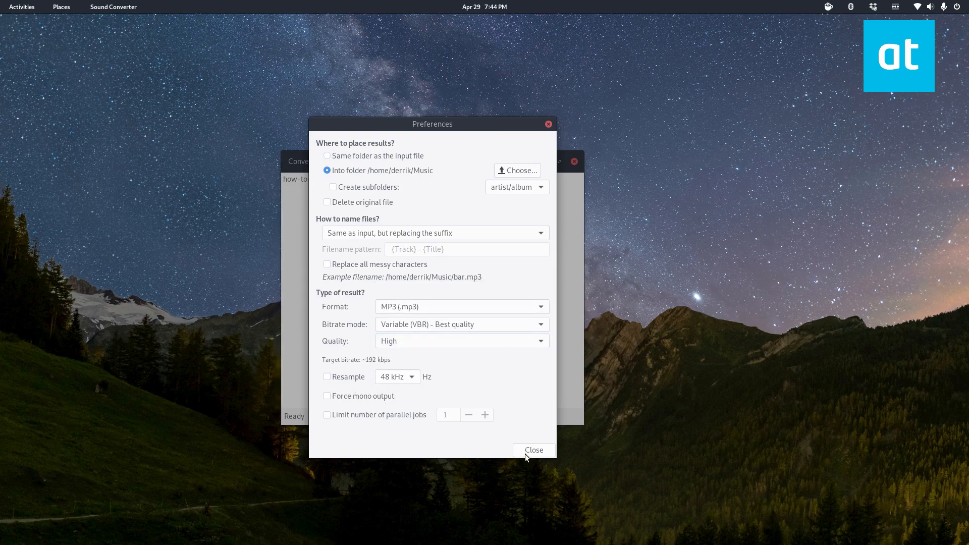
pyautogui.click(534, 450)
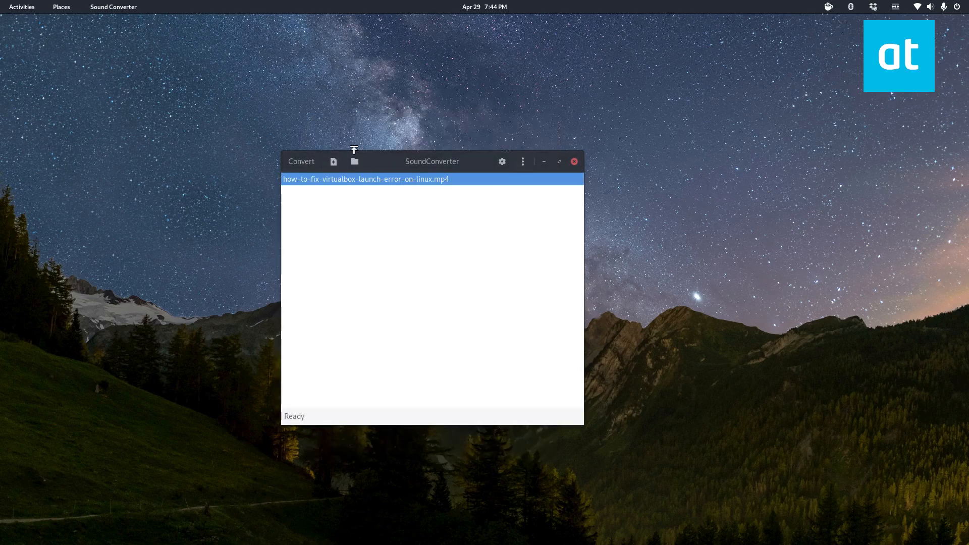
# Convert the listed MP4 video into an MP3 in the Music folder.
pyautogui.click(301, 161)
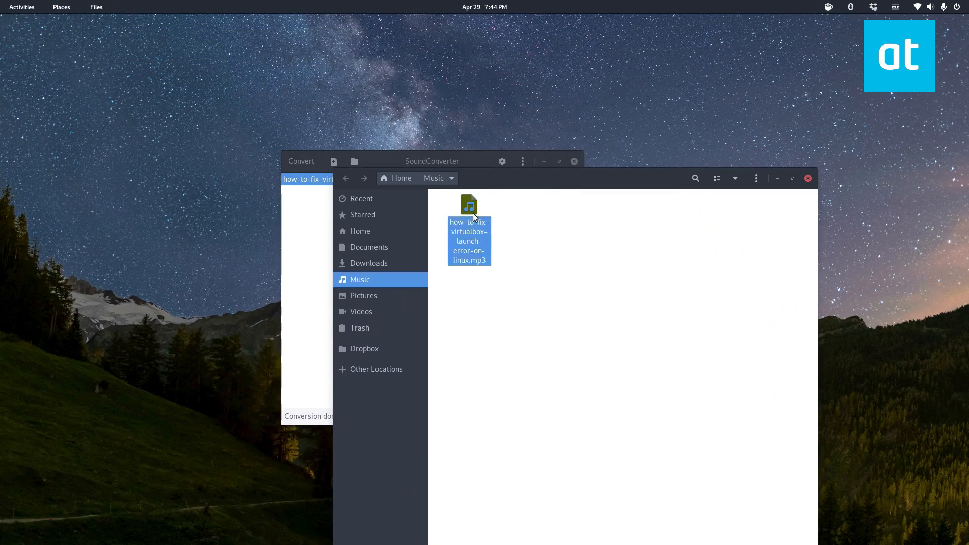
# Open the converted MP3 with Audacity via Open With Other Application.
pyautogui.rightClick(469, 242)
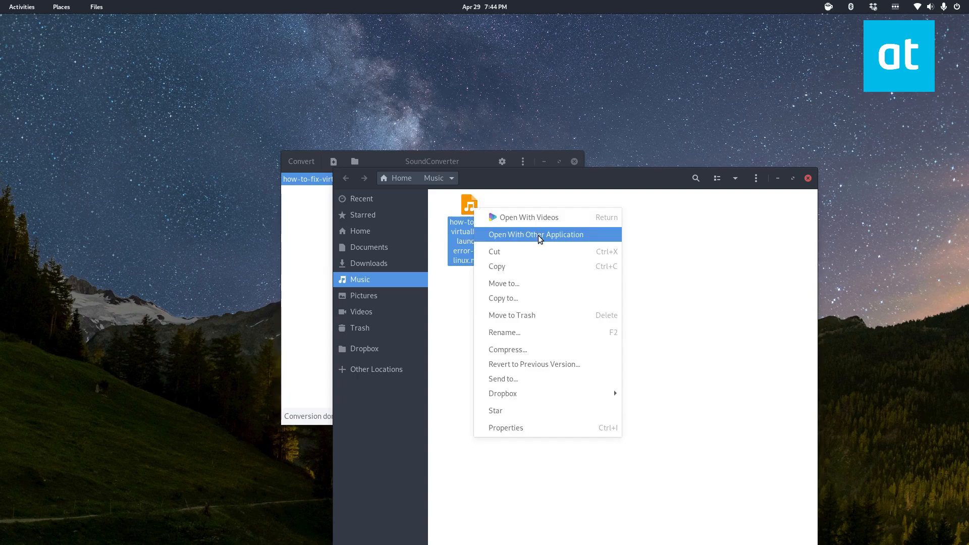
pyautogui.click(535, 234)
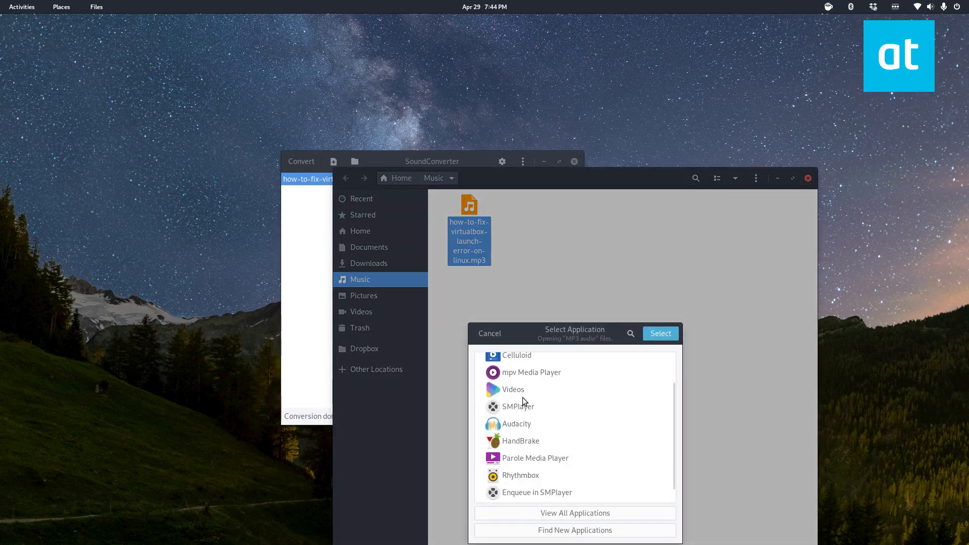
pyautogui.click(489, 333)
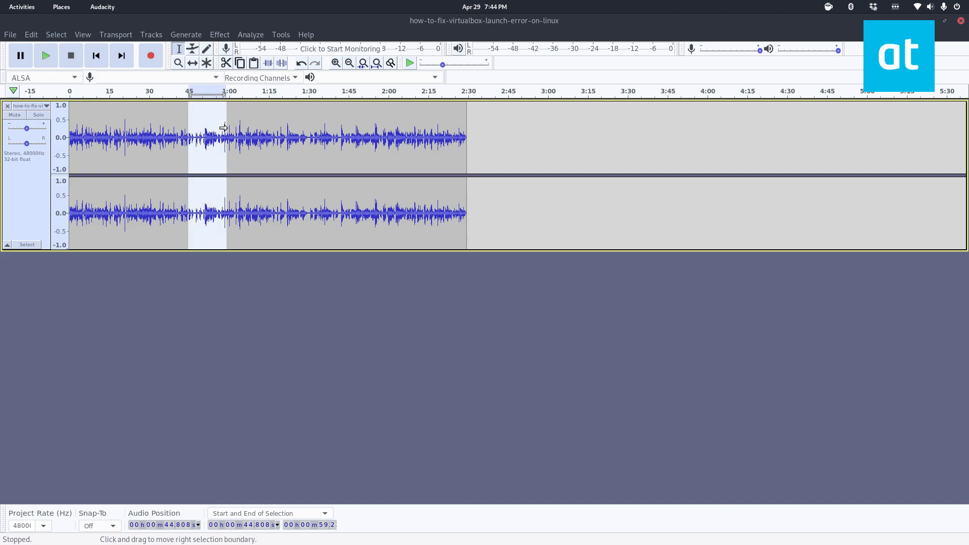
# Mark a point in the waveform, then close Audacity without saving the project.
pyautogui.click(310, 136)
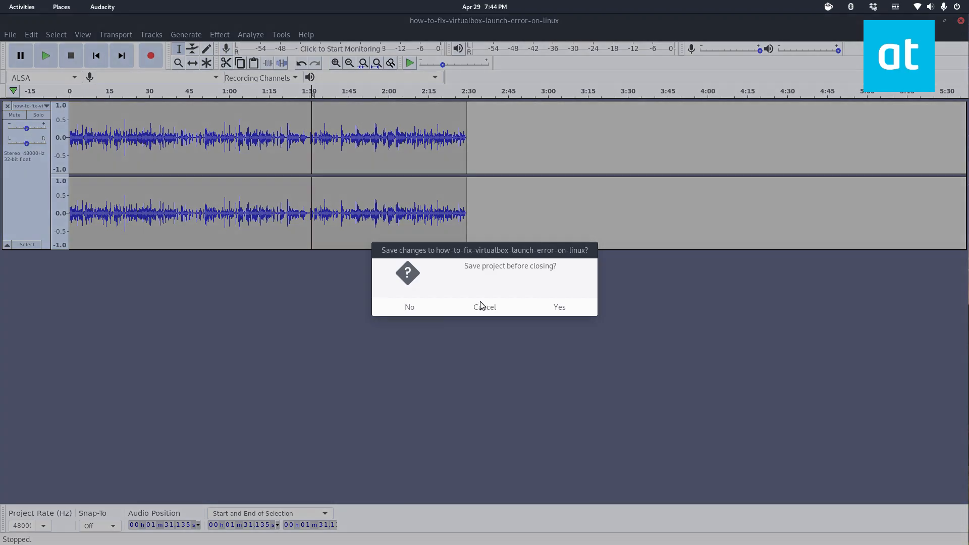
pyautogui.click(409, 307)
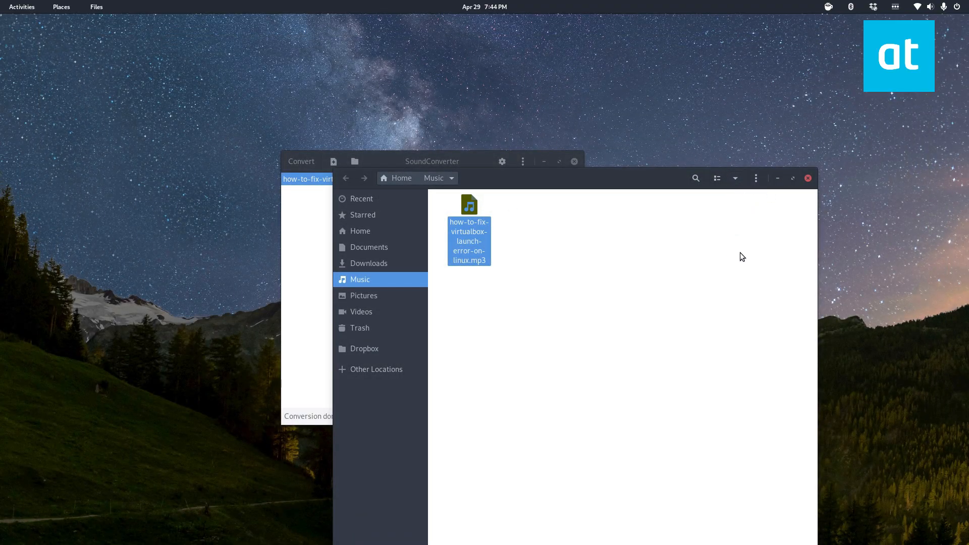